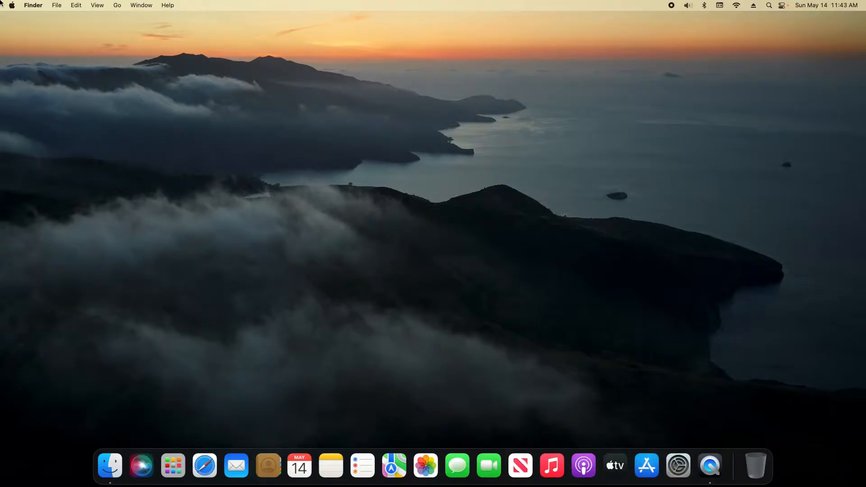
{"action": "mouse_move", "coordinate": [14, 8]}
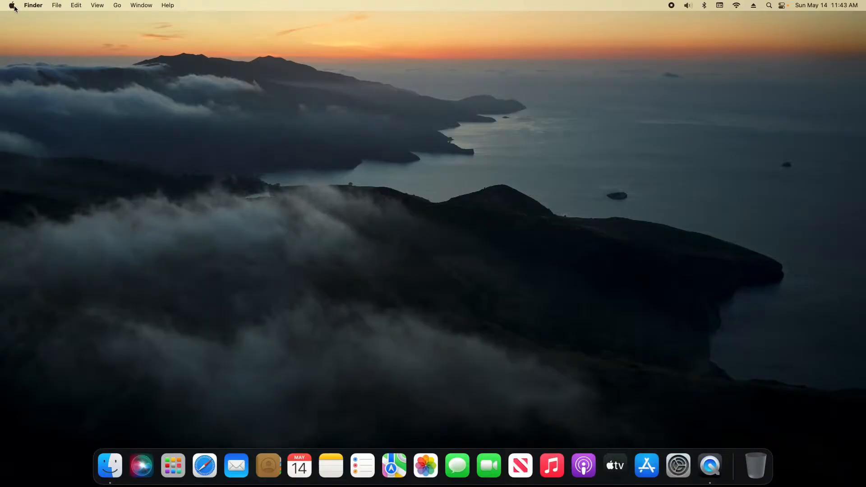
Launch System Settings from the Apple menu.
{"action": "left_click", "coordinate": [9, 5]}
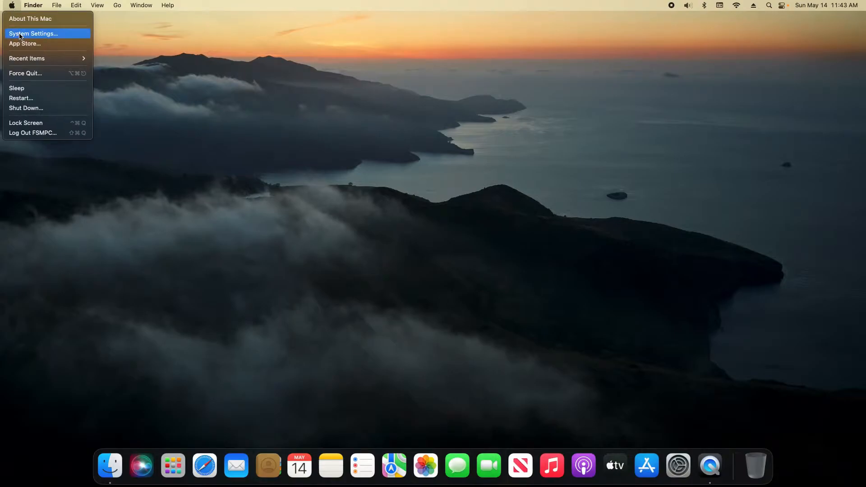
{"action": "left_click", "coordinate": [33, 34]}
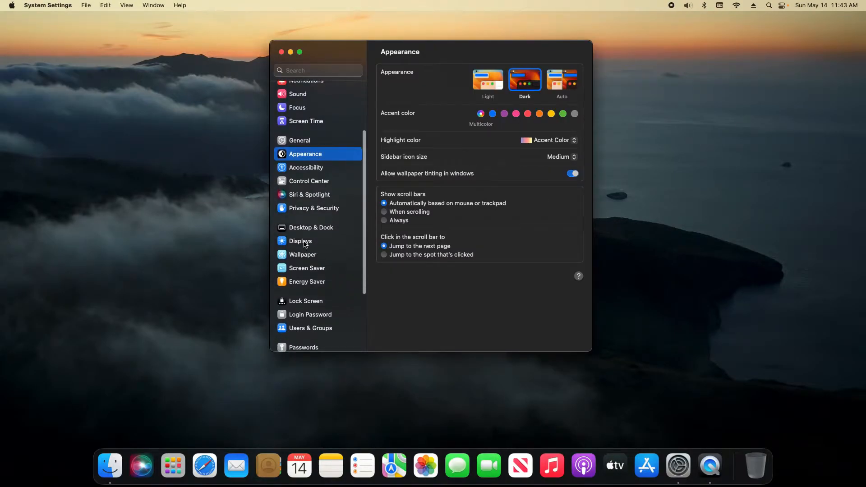
In Displays advanced options, keep 'Prevent automatic sleeping when the display is off' enabled.
{"action": "left_click", "coordinate": [299, 240]}
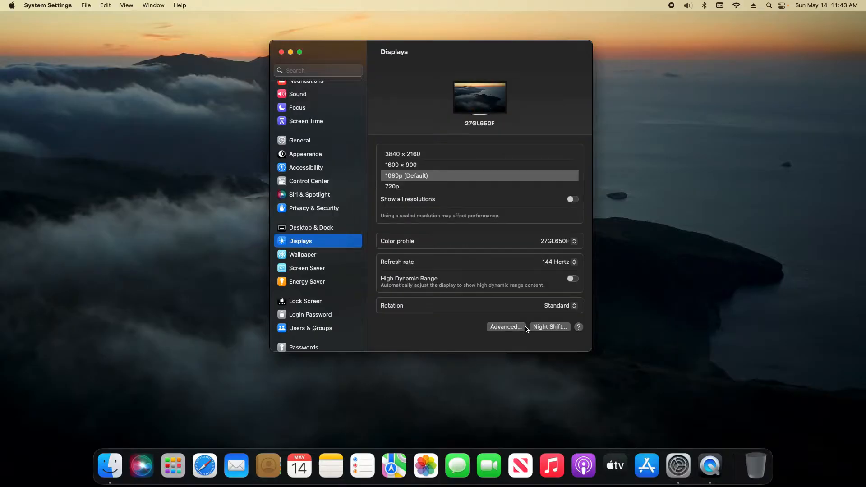
{"action": "left_click", "coordinate": [505, 326]}
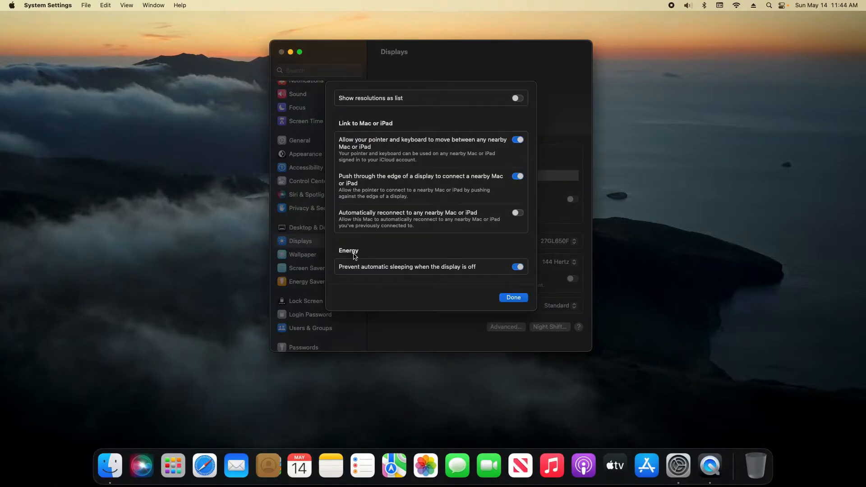
{"action": "mouse_move", "coordinate": [363, 272]}
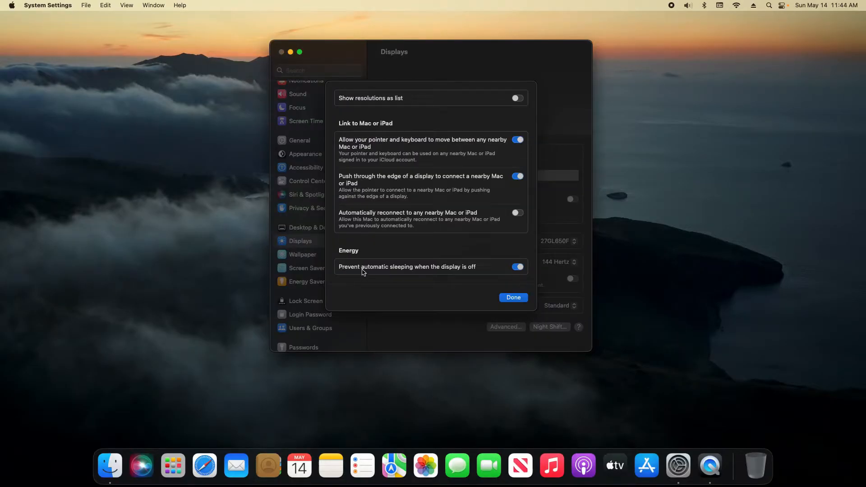
{"action": "mouse_move", "coordinate": [456, 274]}
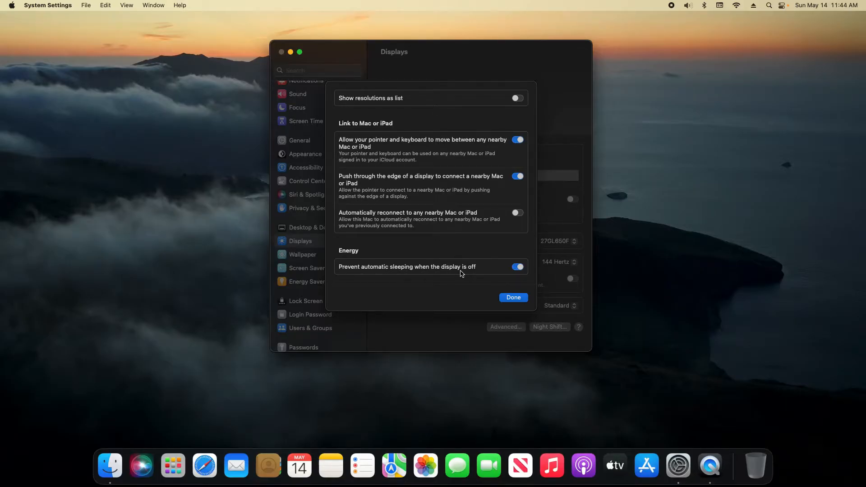
{"action": "left_click", "coordinate": [514, 298]}
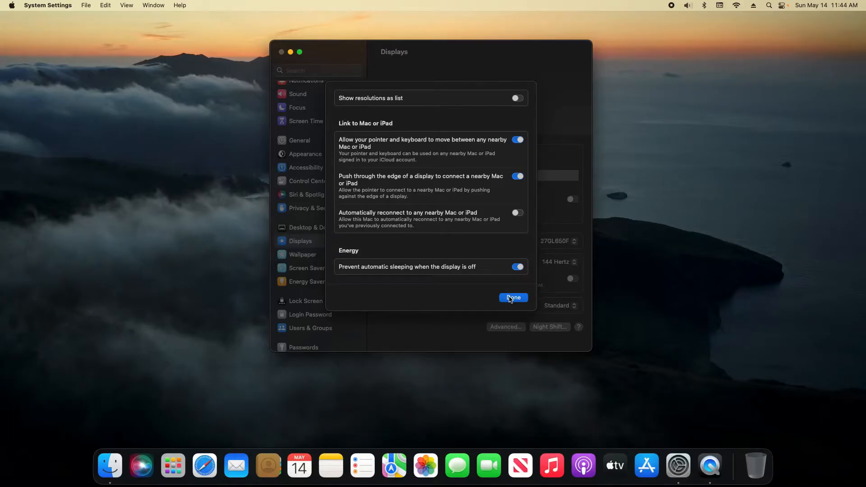
{"action": "left_click", "coordinate": [512, 298]}
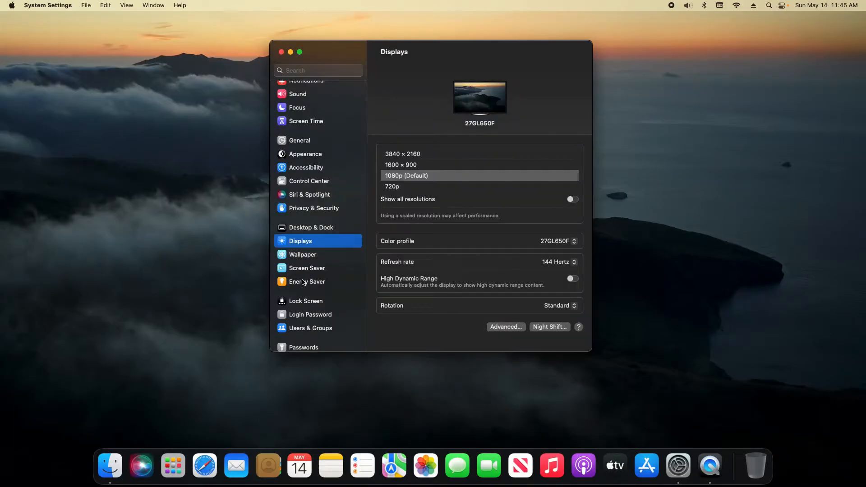
Show Energy Saver with Enable Power Nap and Wake for network access both on.
{"action": "left_click", "coordinate": [307, 281]}
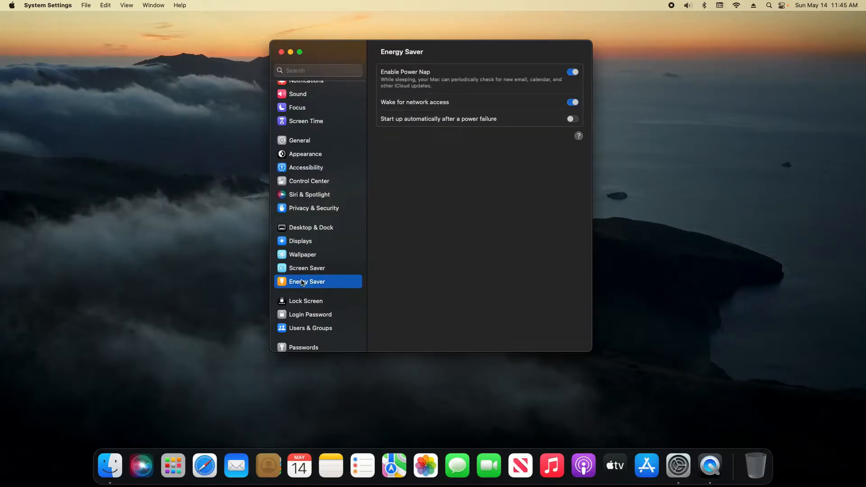
{"action": "left_click", "coordinate": [571, 72]}
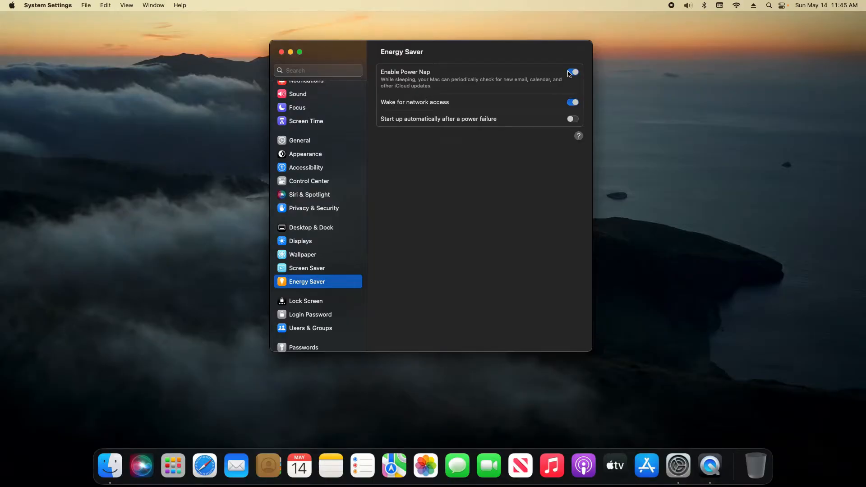
{"action": "left_click", "coordinate": [572, 71]}
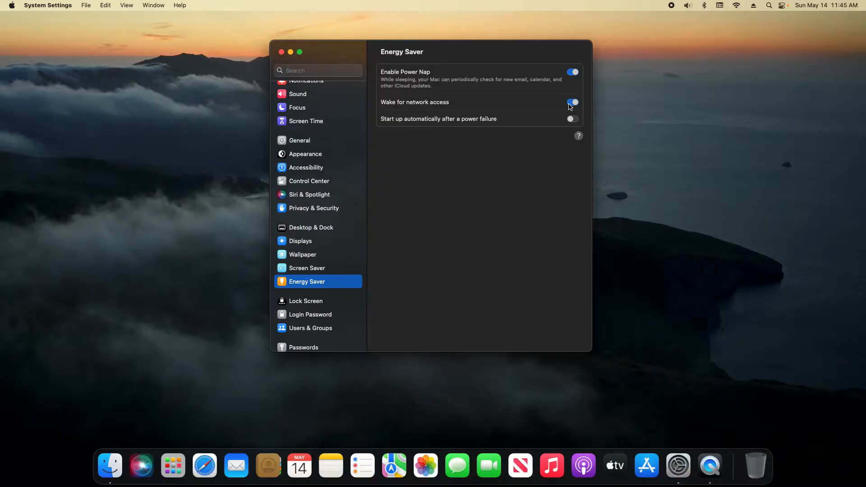
{"action": "left_click", "coordinate": [571, 102]}
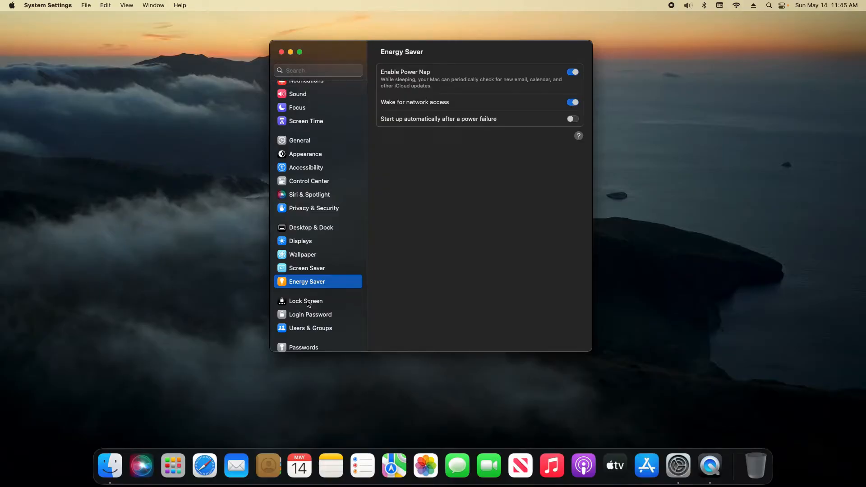
Show the Lock Screen 'Turn display off when inactive' choices, currently 20 minutes.
{"action": "left_click", "coordinate": [306, 300]}
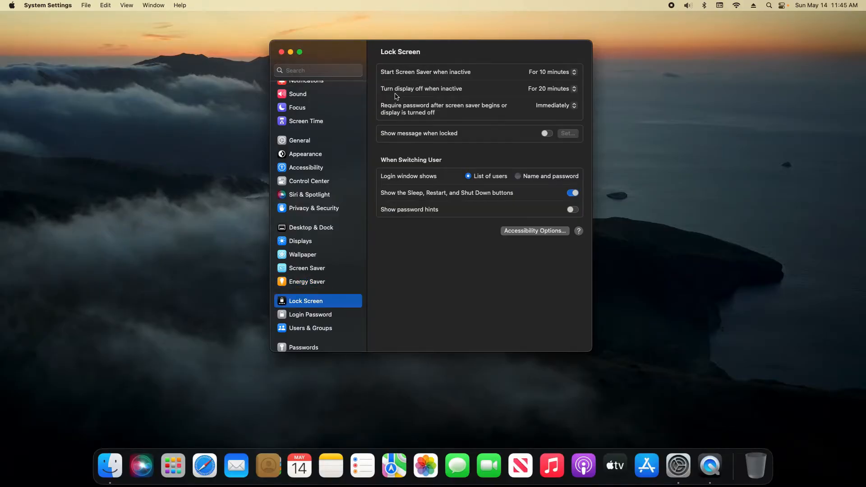
{"action": "mouse_move", "coordinate": [486, 86]}
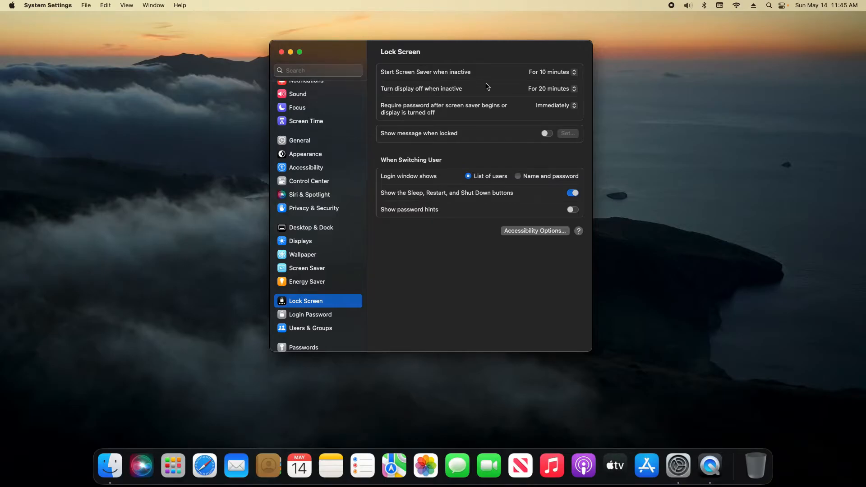
{"action": "left_click", "coordinate": [551, 89]}
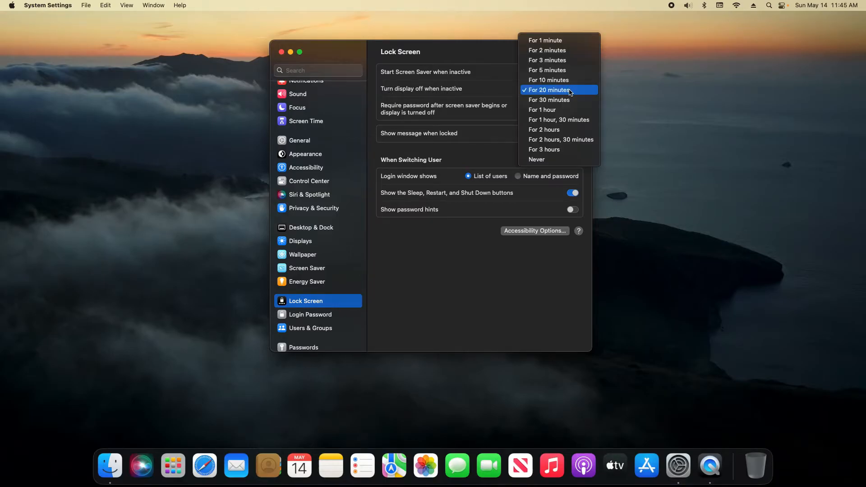
{"action": "mouse_move", "coordinate": [536, 160]}
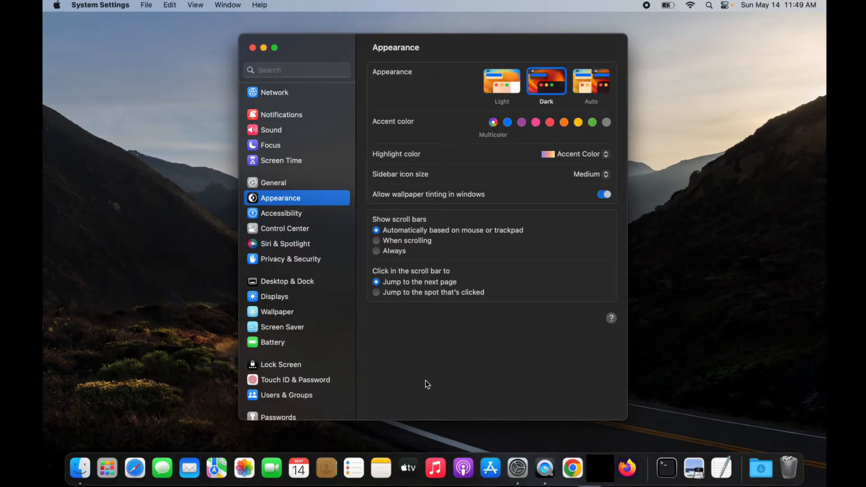
{"action": "mouse_move", "coordinate": [446, 345]}
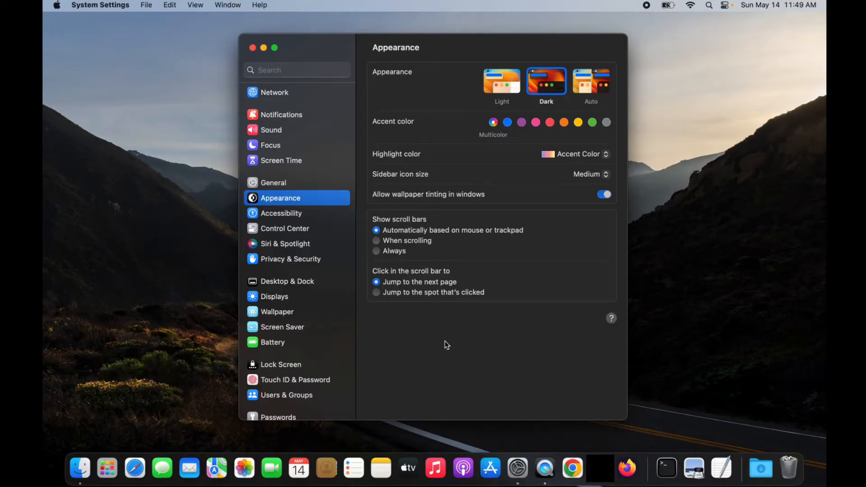
{"action": "left_click", "coordinate": [274, 297]}
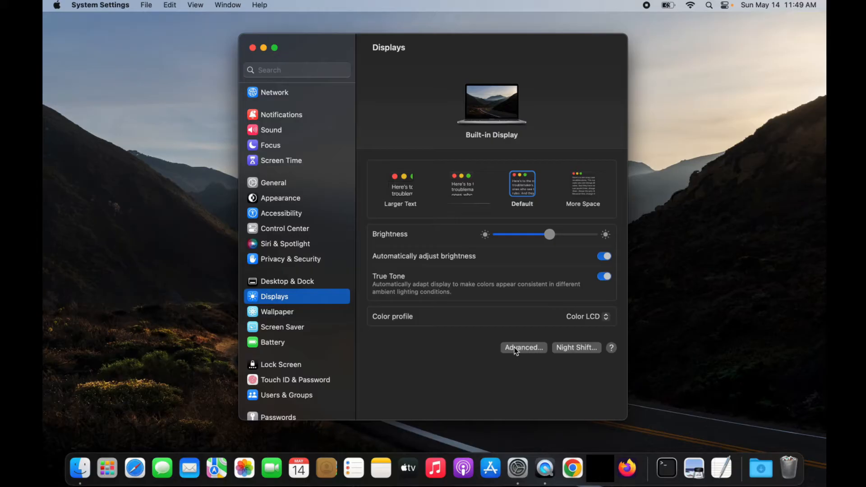
{"action": "left_click", "coordinate": [523, 347]}
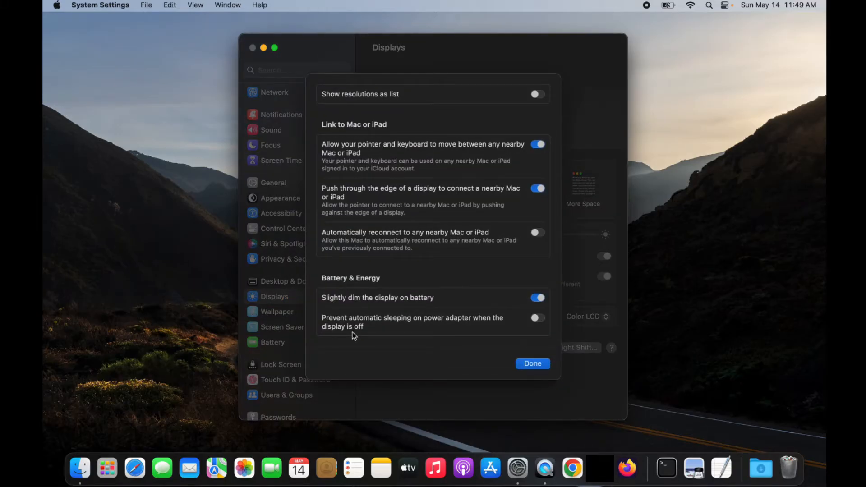
{"action": "mouse_move", "coordinate": [342, 303]}
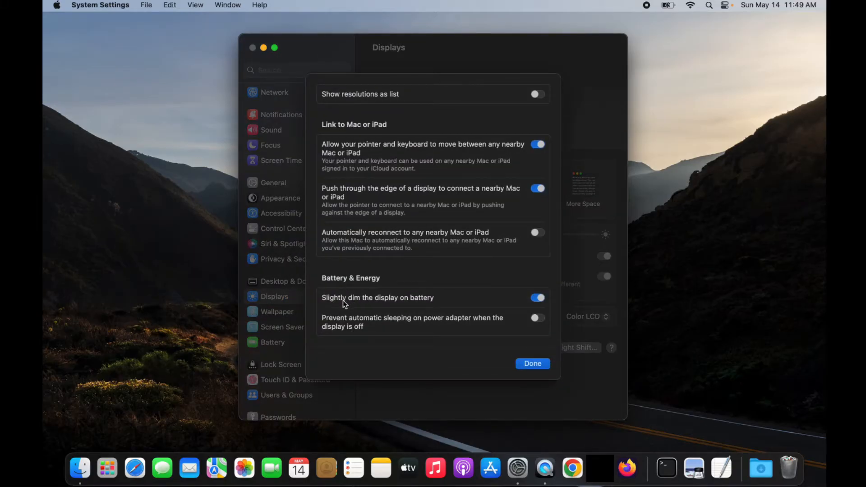
{"action": "mouse_move", "coordinate": [510, 308]}
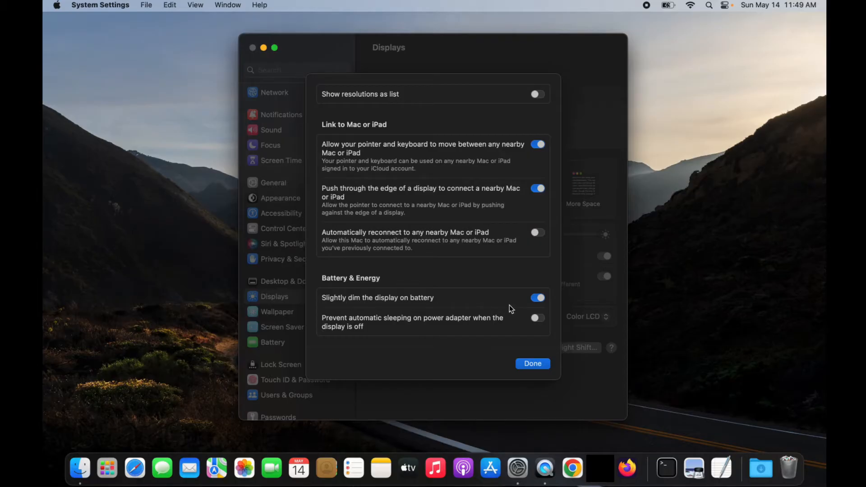
{"action": "mouse_move", "coordinate": [537, 305]}
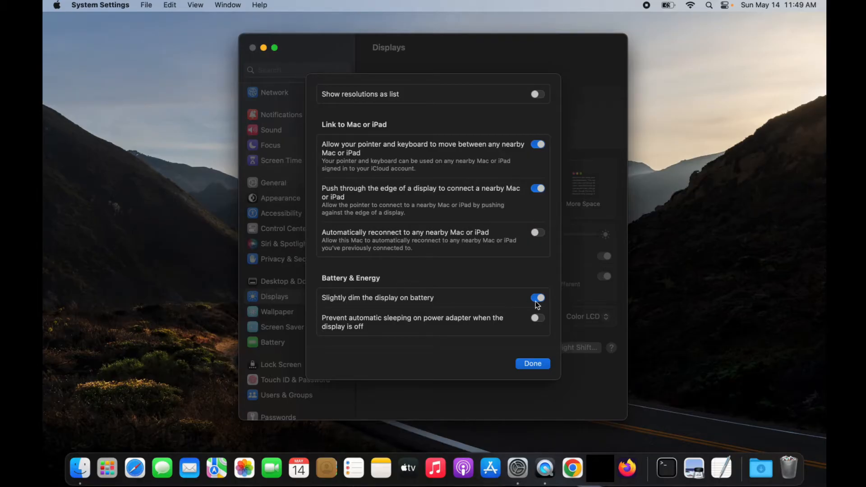
{"action": "mouse_move", "coordinate": [401, 330]}
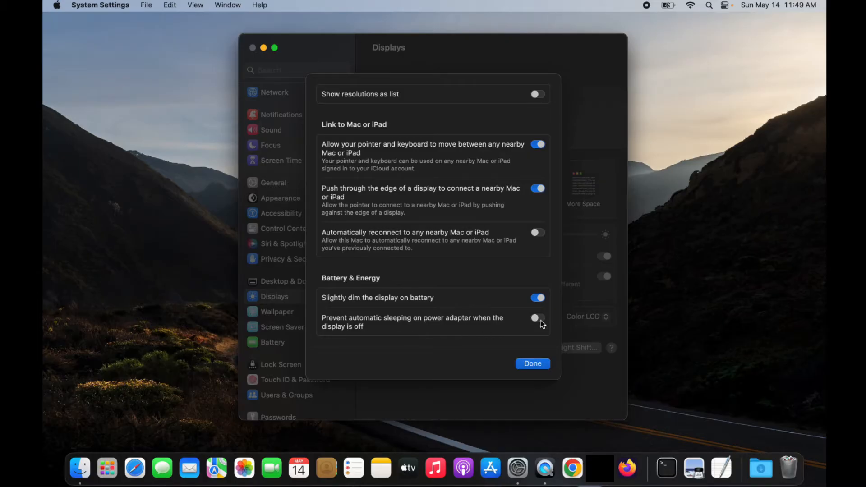
{"action": "left_click", "coordinate": [531, 364]}
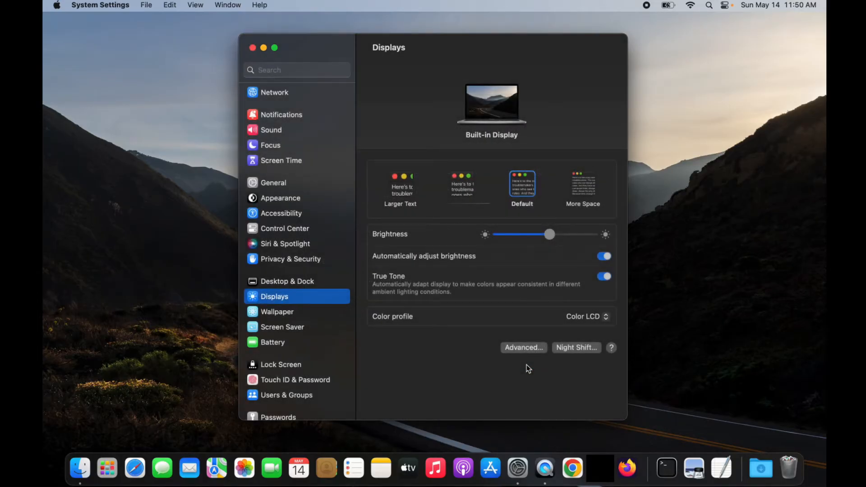
Open Battery settings and keep Low Power Mode set to Never.
{"action": "left_click", "coordinate": [272, 342]}
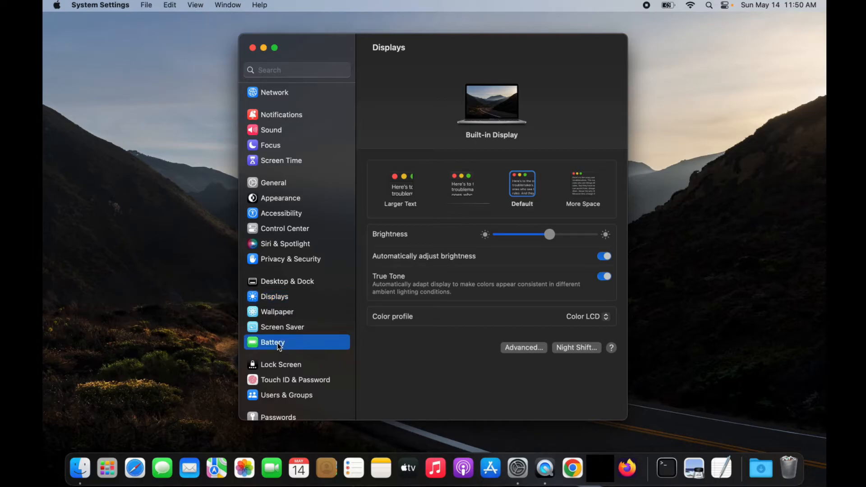
{"action": "left_click", "coordinate": [272, 342]}
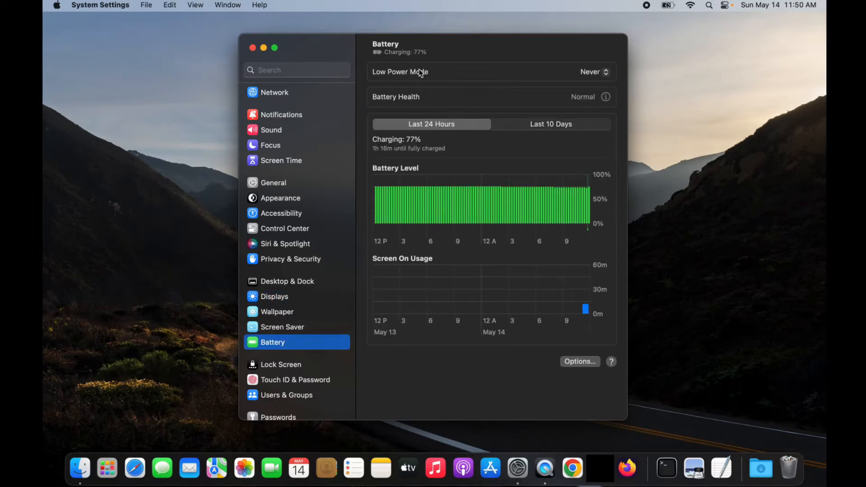
{"action": "mouse_move", "coordinate": [525, 58]}
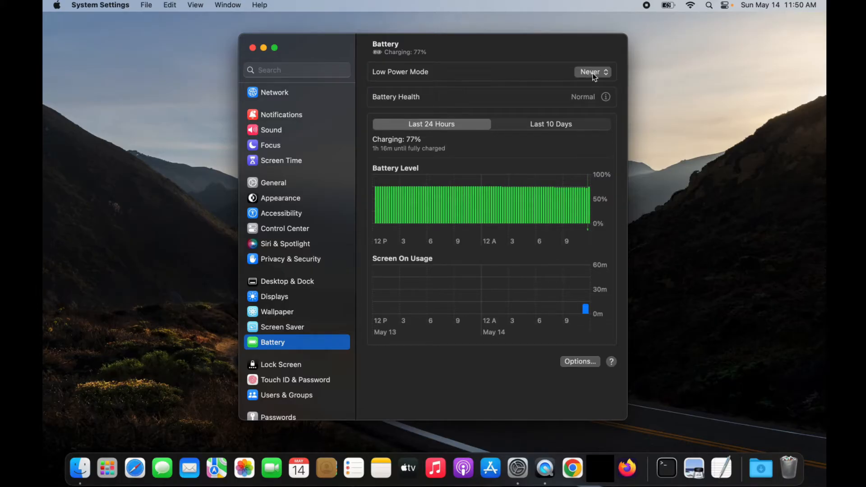
{"action": "left_click", "coordinate": [592, 72]}
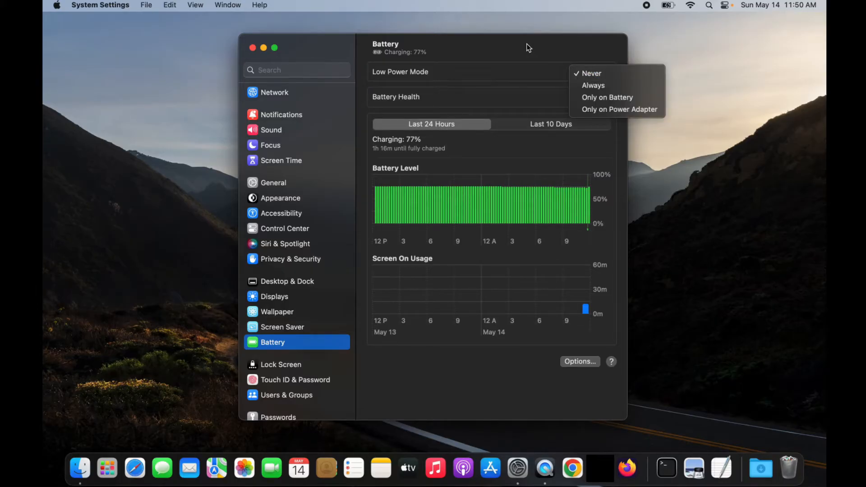
{"action": "left_click", "coordinate": [590, 73]}
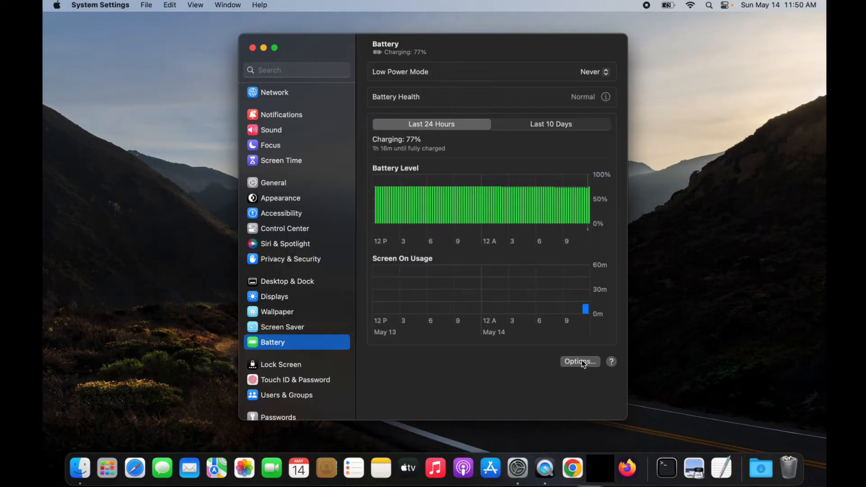
{"action": "left_click", "coordinate": [579, 361]}
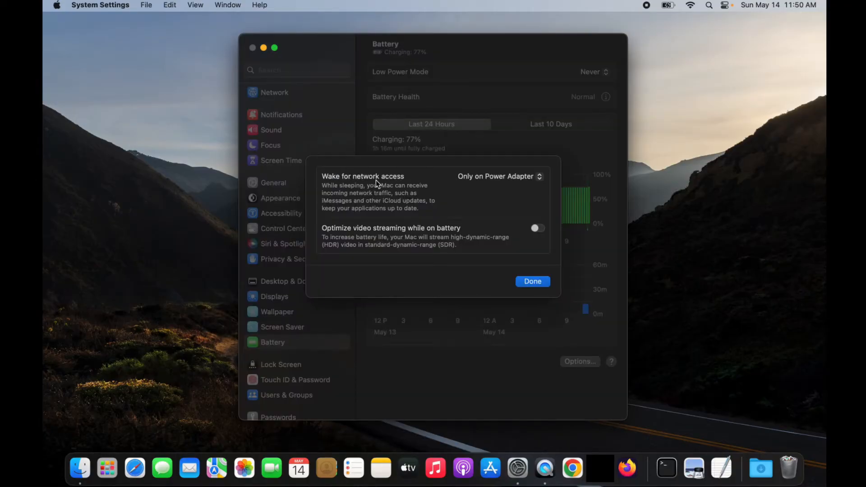
{"action": "left_click", "coordinate": [497, 176]}
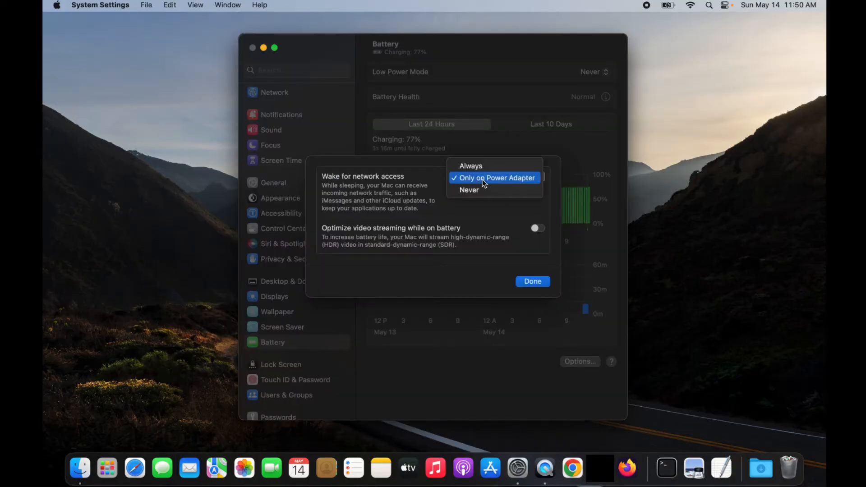
{"action": "mouse_move", "coordinate": [470, 166]}
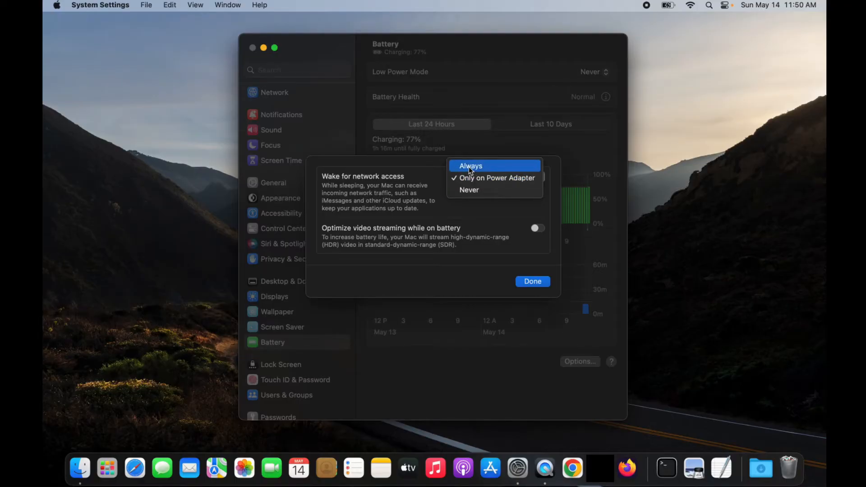
{"action": "left_click", "coordinate": [495, 178]}
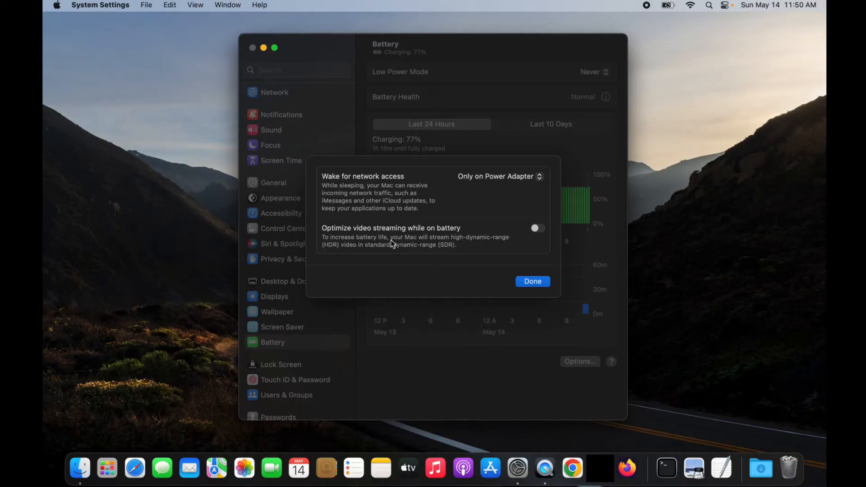
{"action": "left_click", "coordinate": [532, 281]}
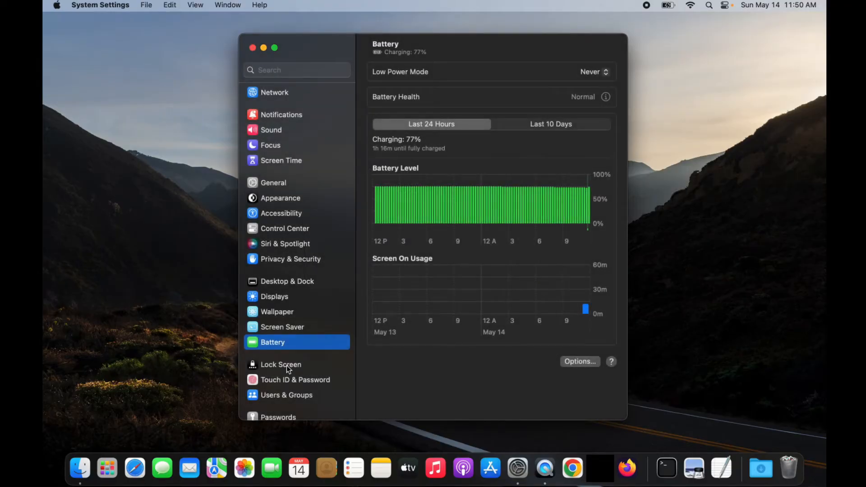
Review the Lock Screen screen saver and display-off timers, then close System Settings.
{"action": "left_click", "coordinate": [281, 363]}
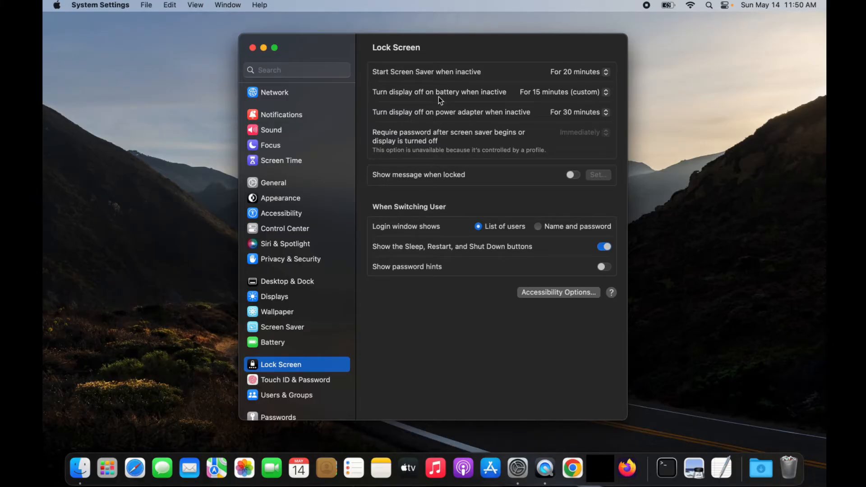
{"action": "mouse_move", "coordinate": [446, 120]}
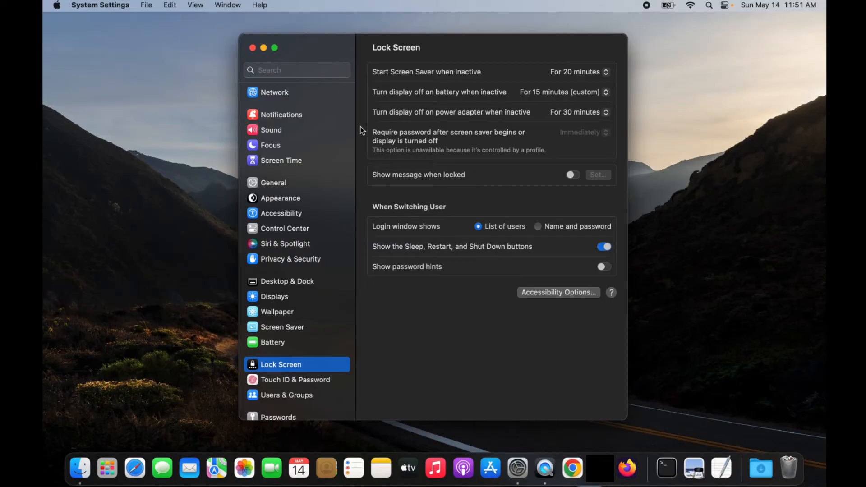
{"action": "left_click", "coordinate": [253, 47]}
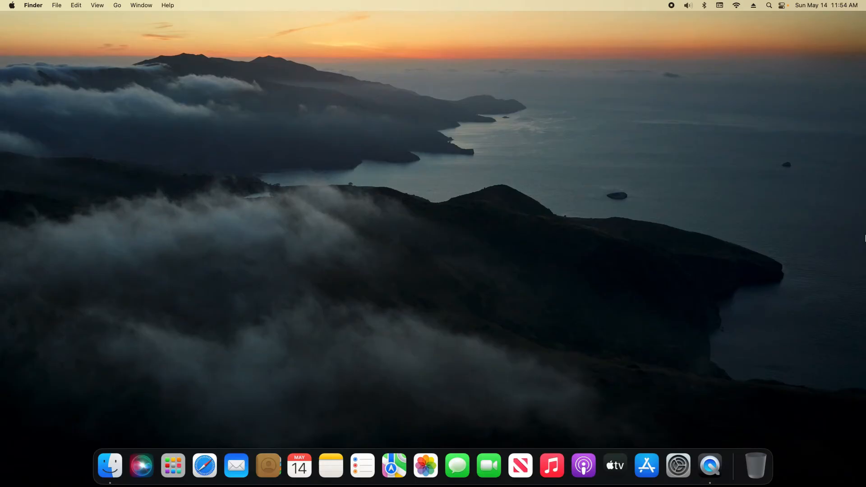
{"action": "mouse_move", "coordinate": [4, 10]}
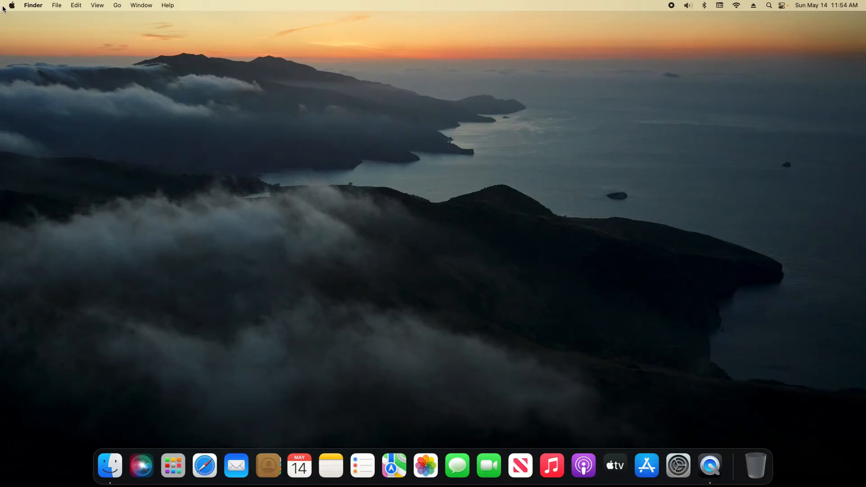
Show the Apple menu's power choices, including Sleep, Restart and Shut Down.
{"action": "left_click", "coordinate": [11, 5]}
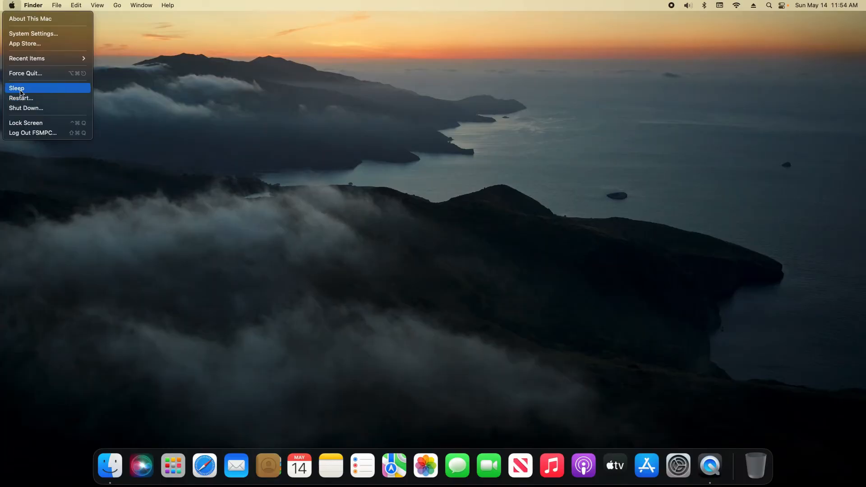